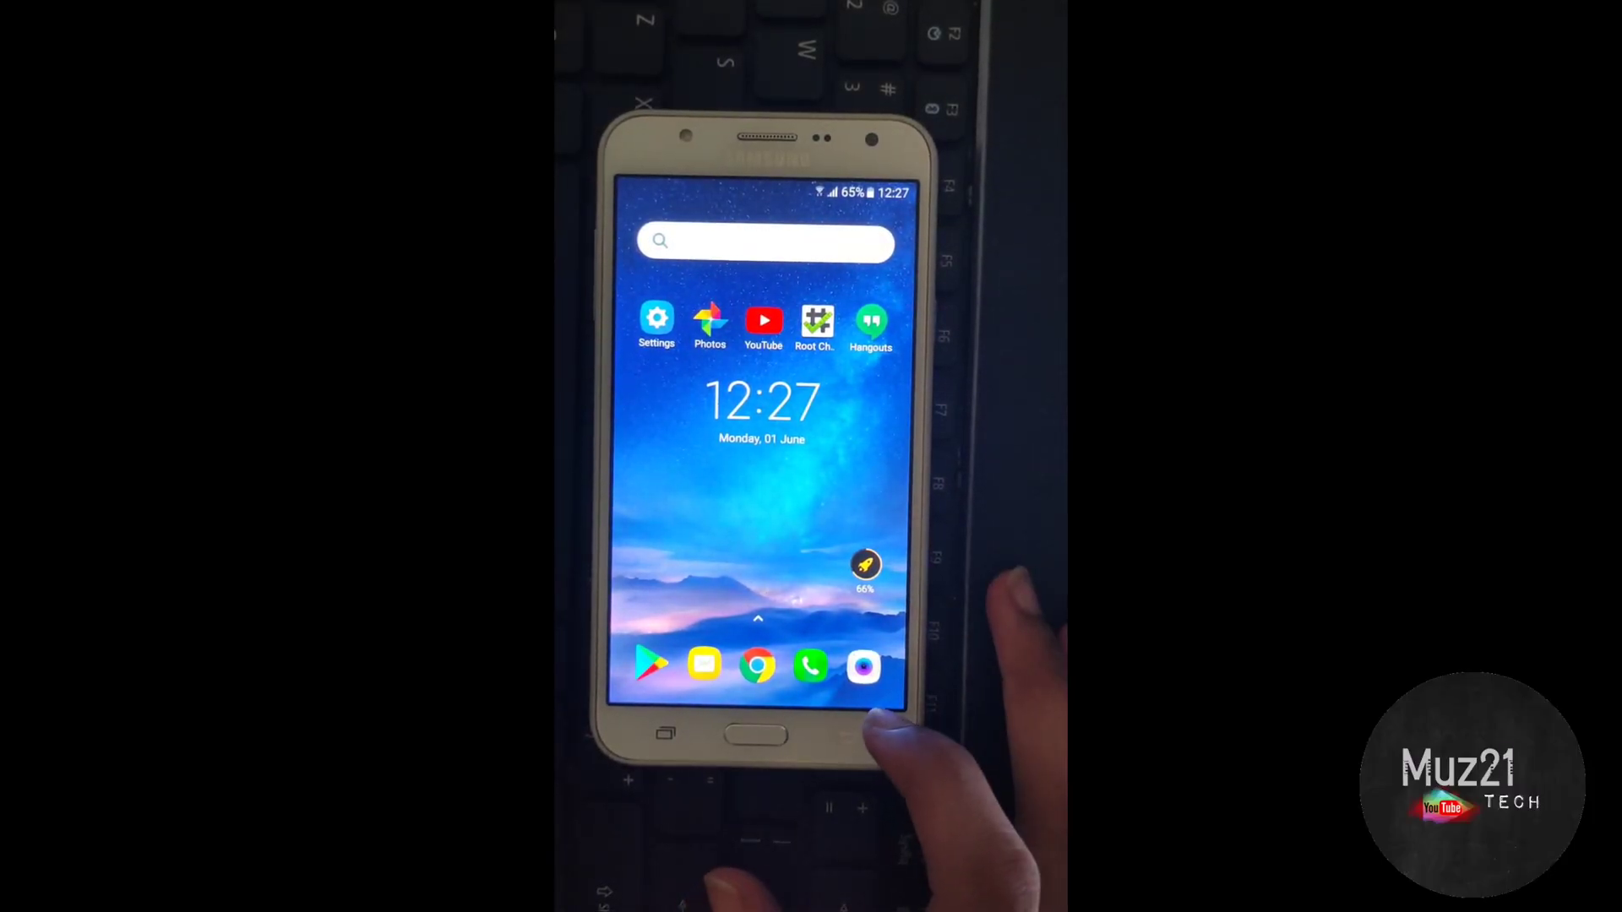
Launch Root Checker Basic and run Verify Root, which reports root access not properly installed.
click(816, 319)
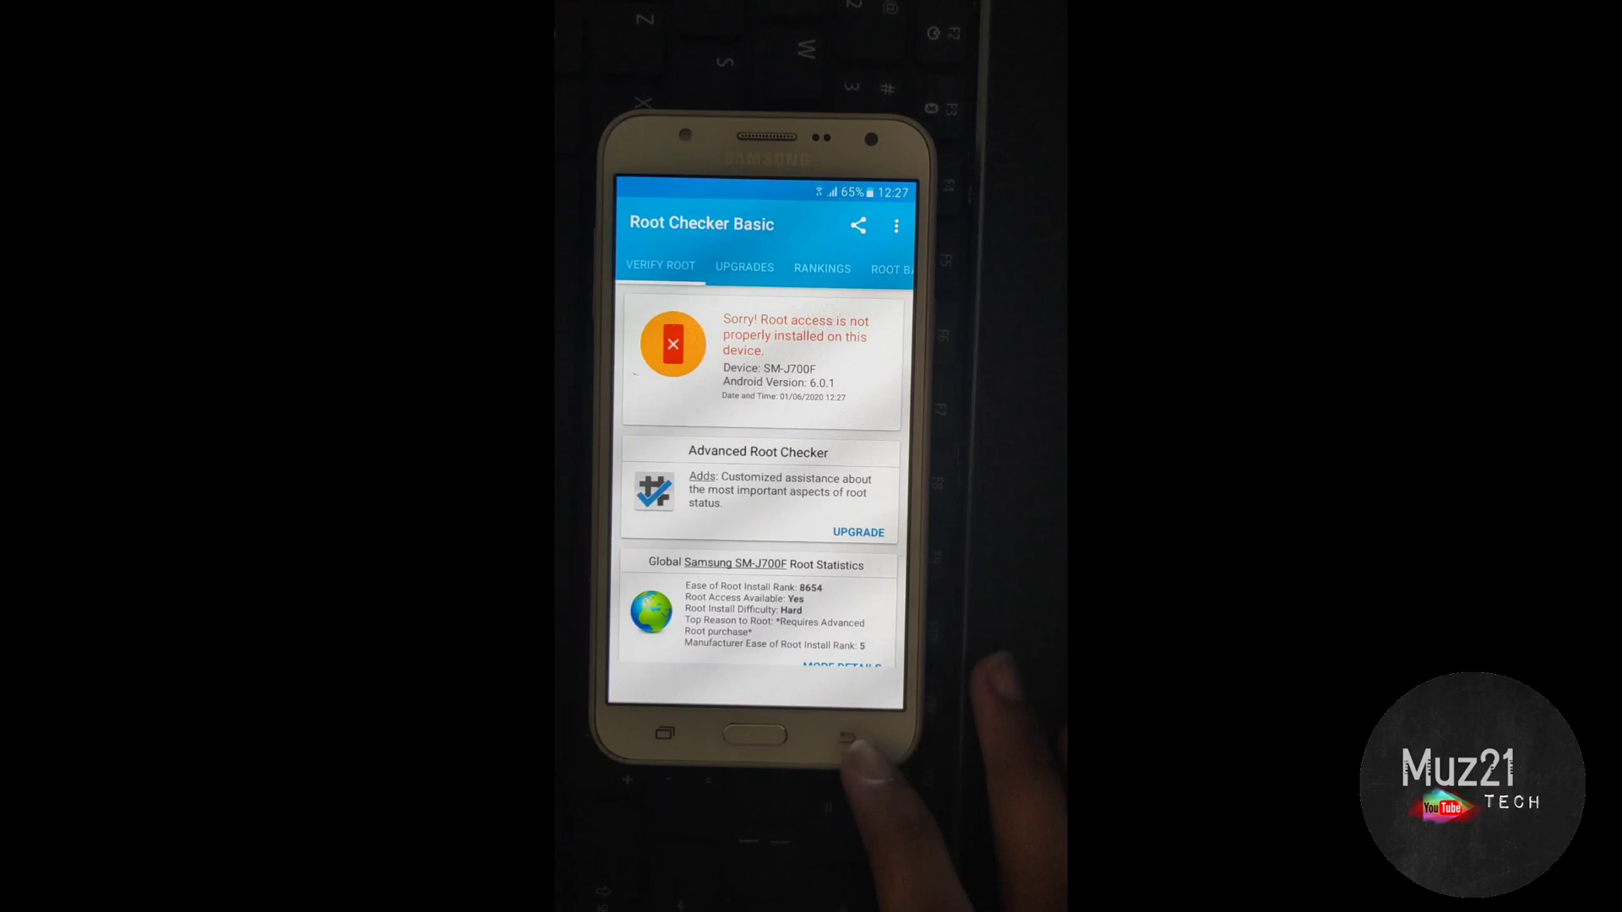
click(762, 734)
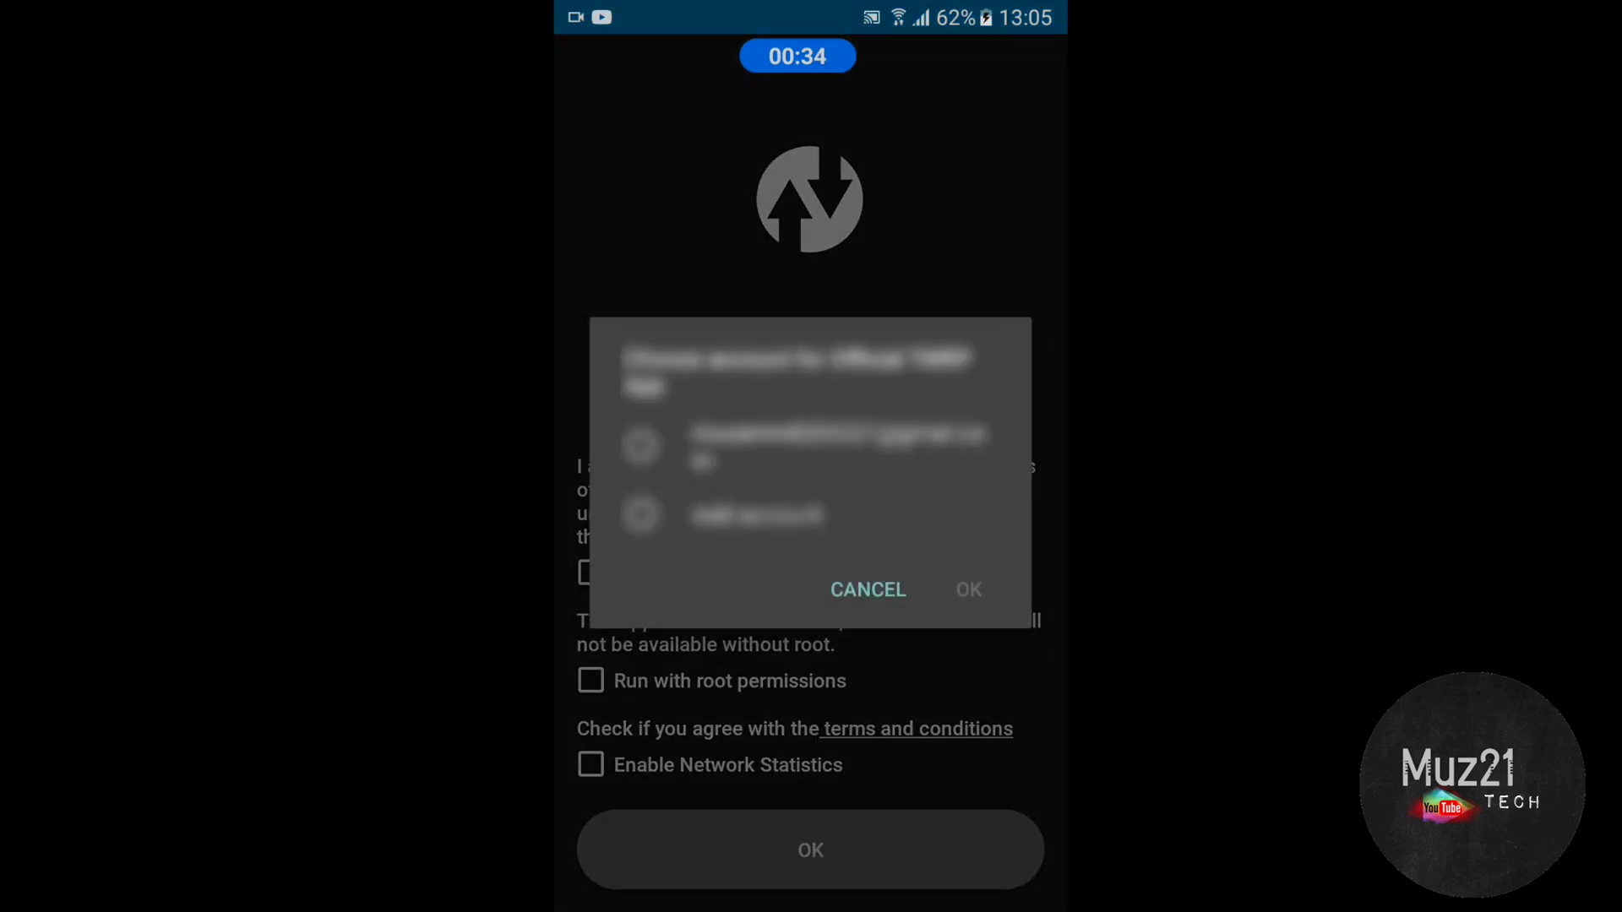
Dismiss the account picker and accept the TWRP app's disclaimer and data consent.
click(867, 590)
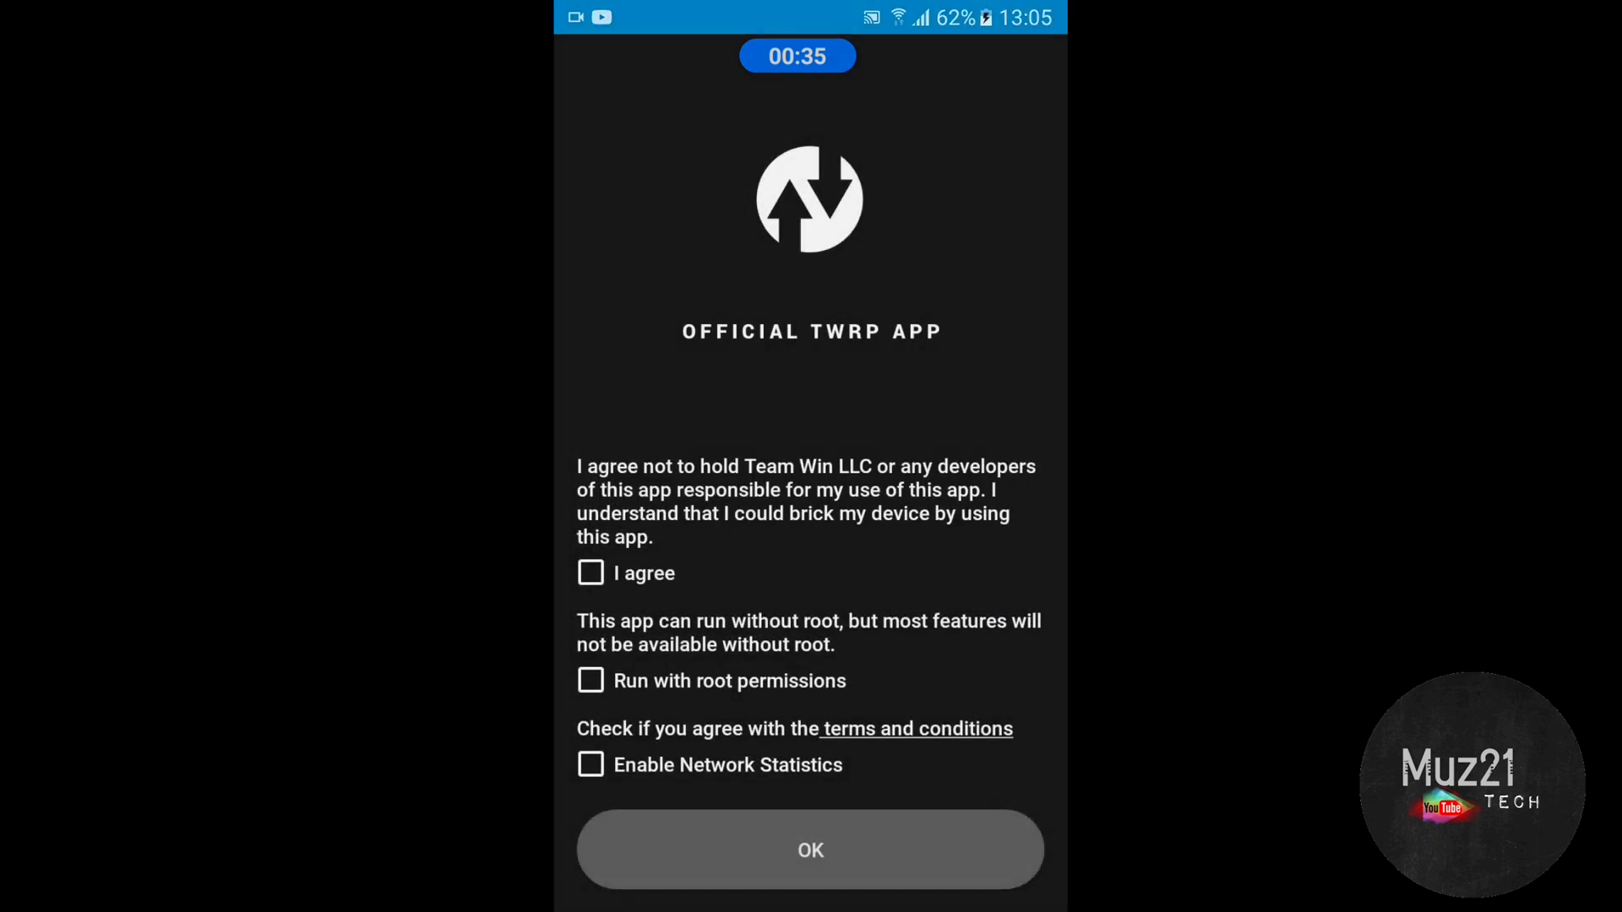
click(590, 681)
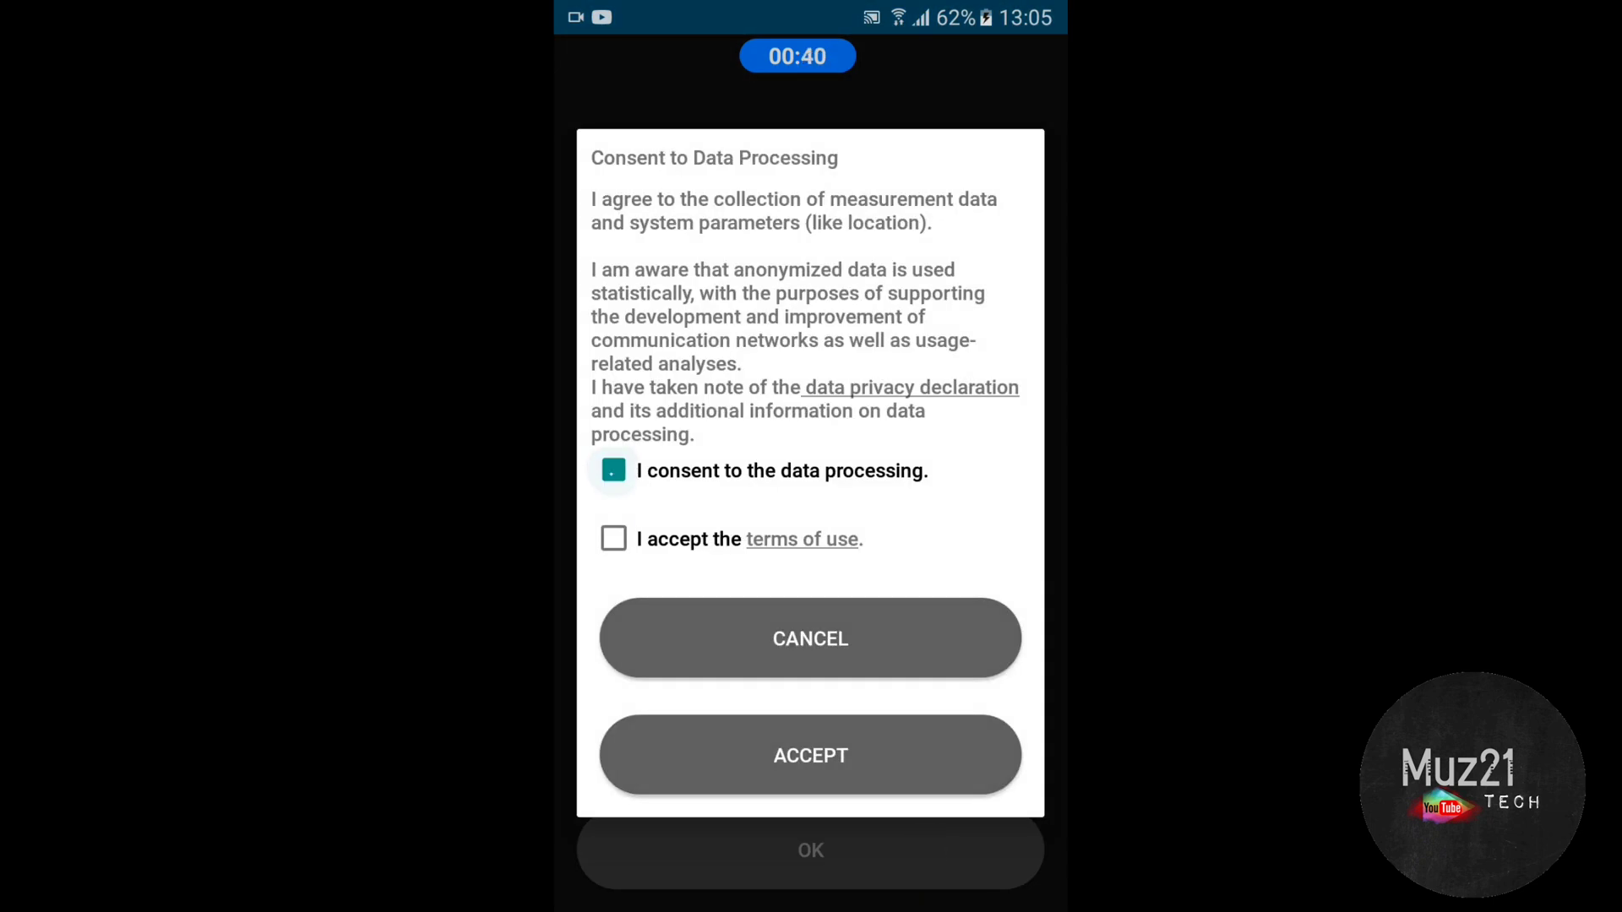
click(810, 755)
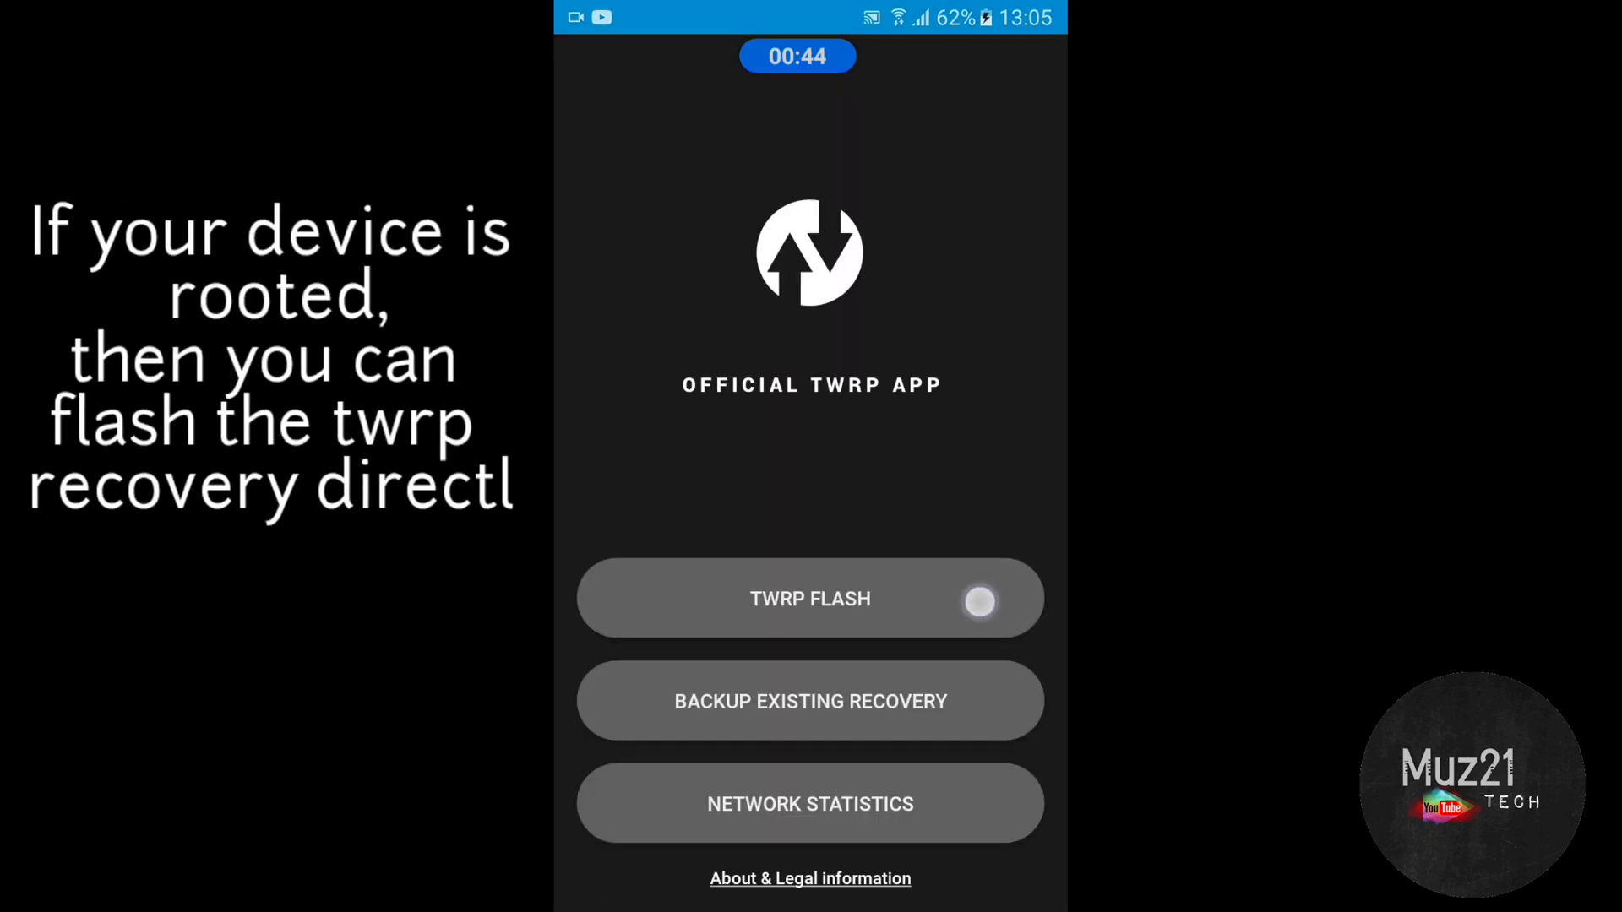
Under TWRP FLASH, select the Samsung Galaxy J7 (2015 Qualcomm) as the device.
click(810, 599)
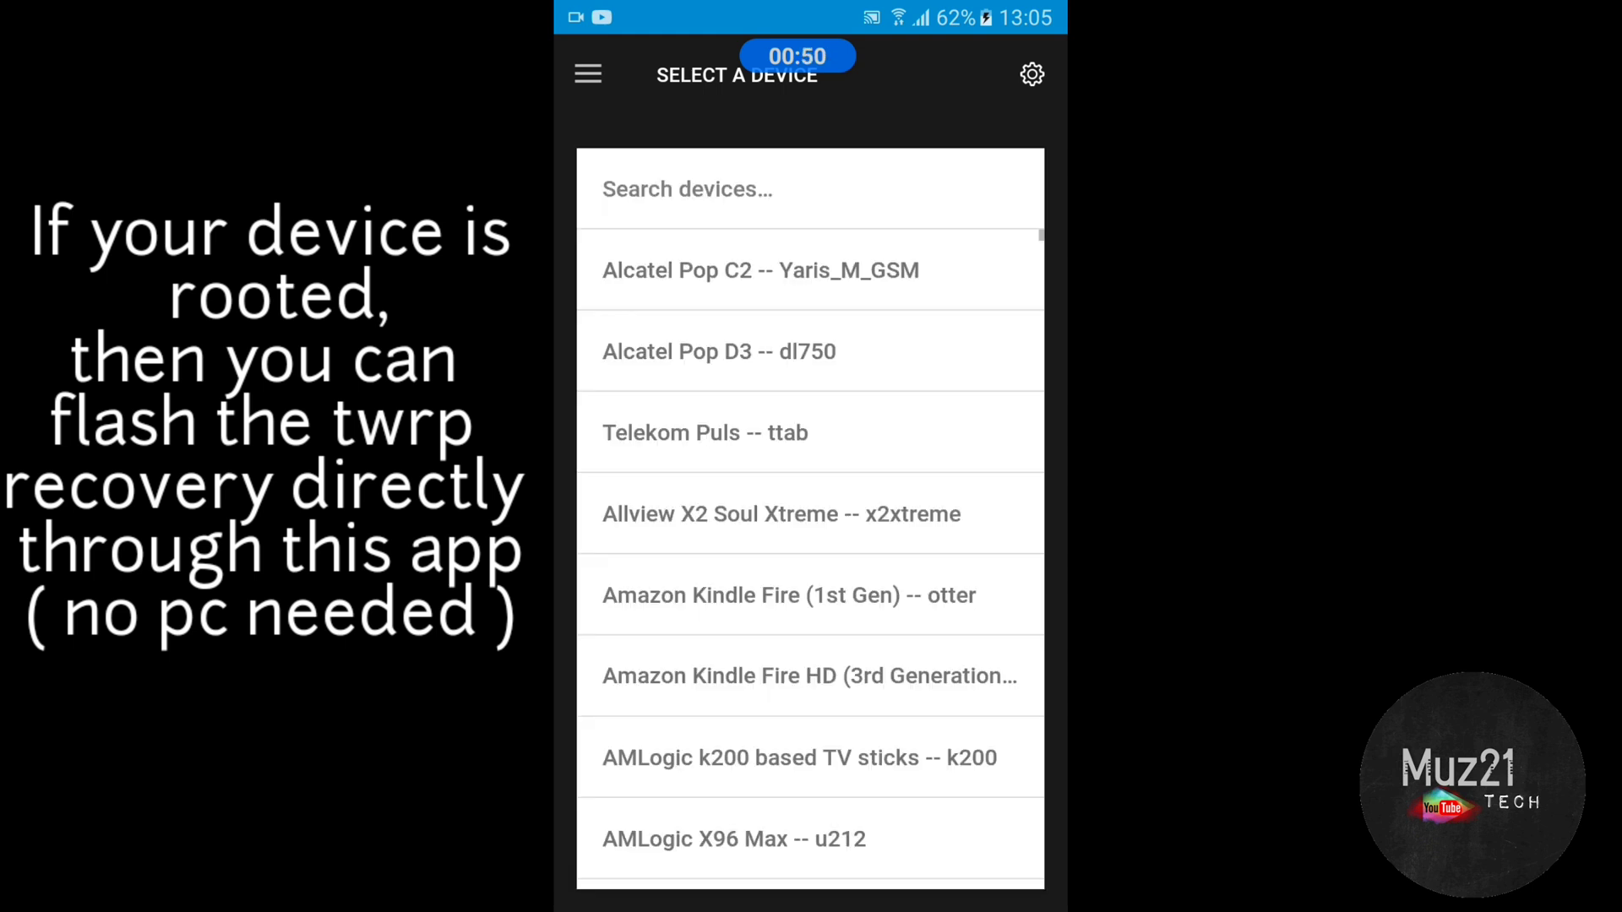
scroll(down, 3)
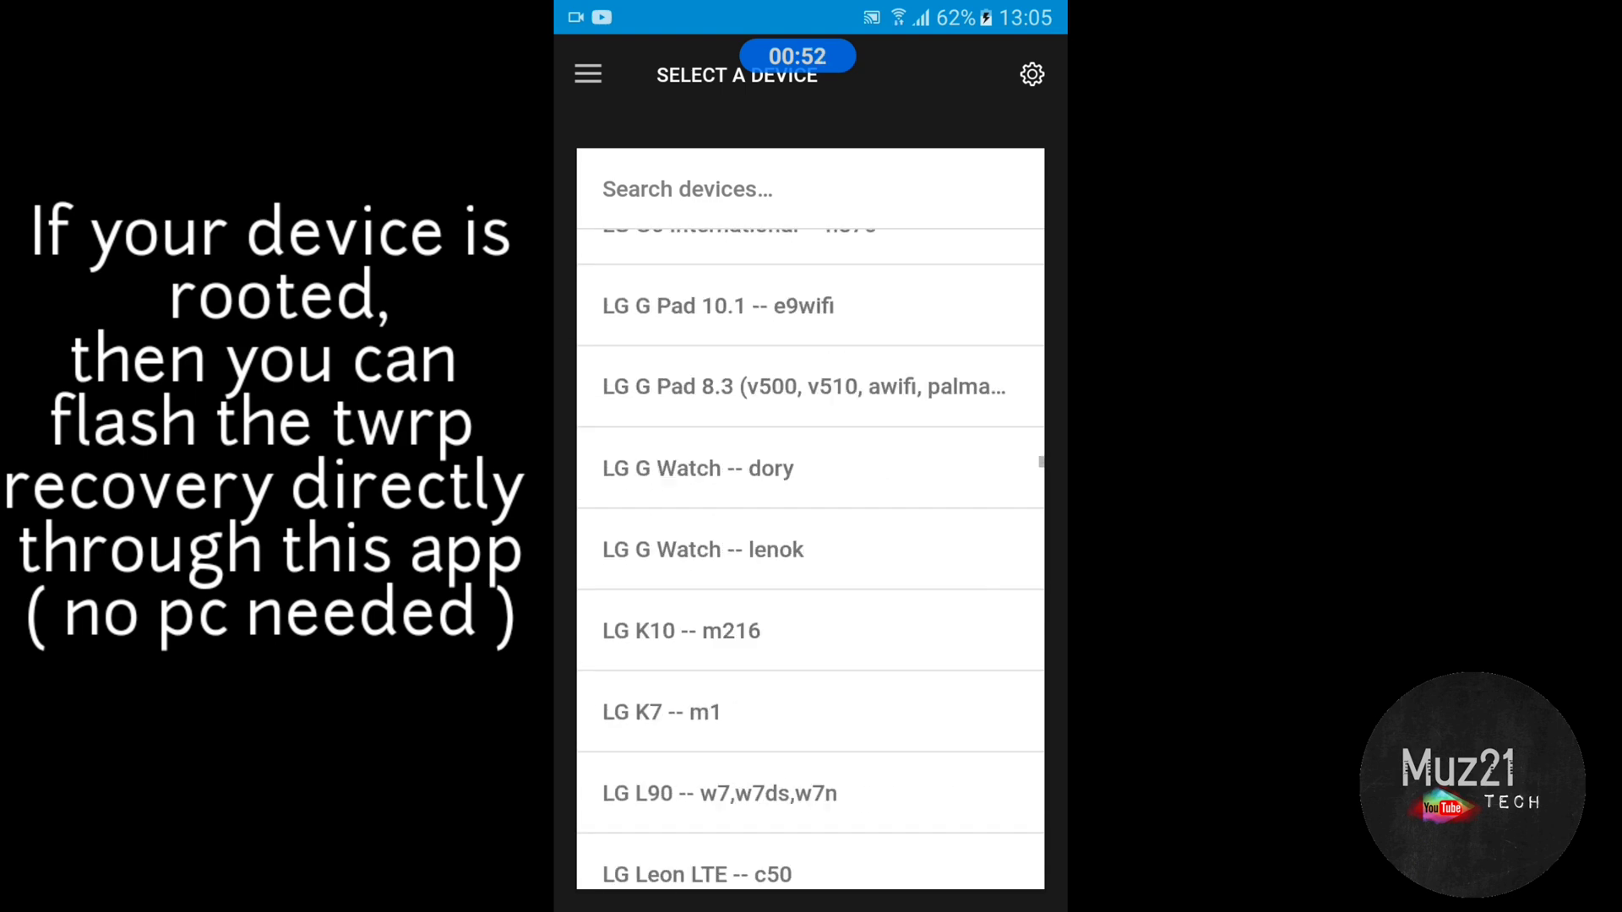
scroll(down, 3)
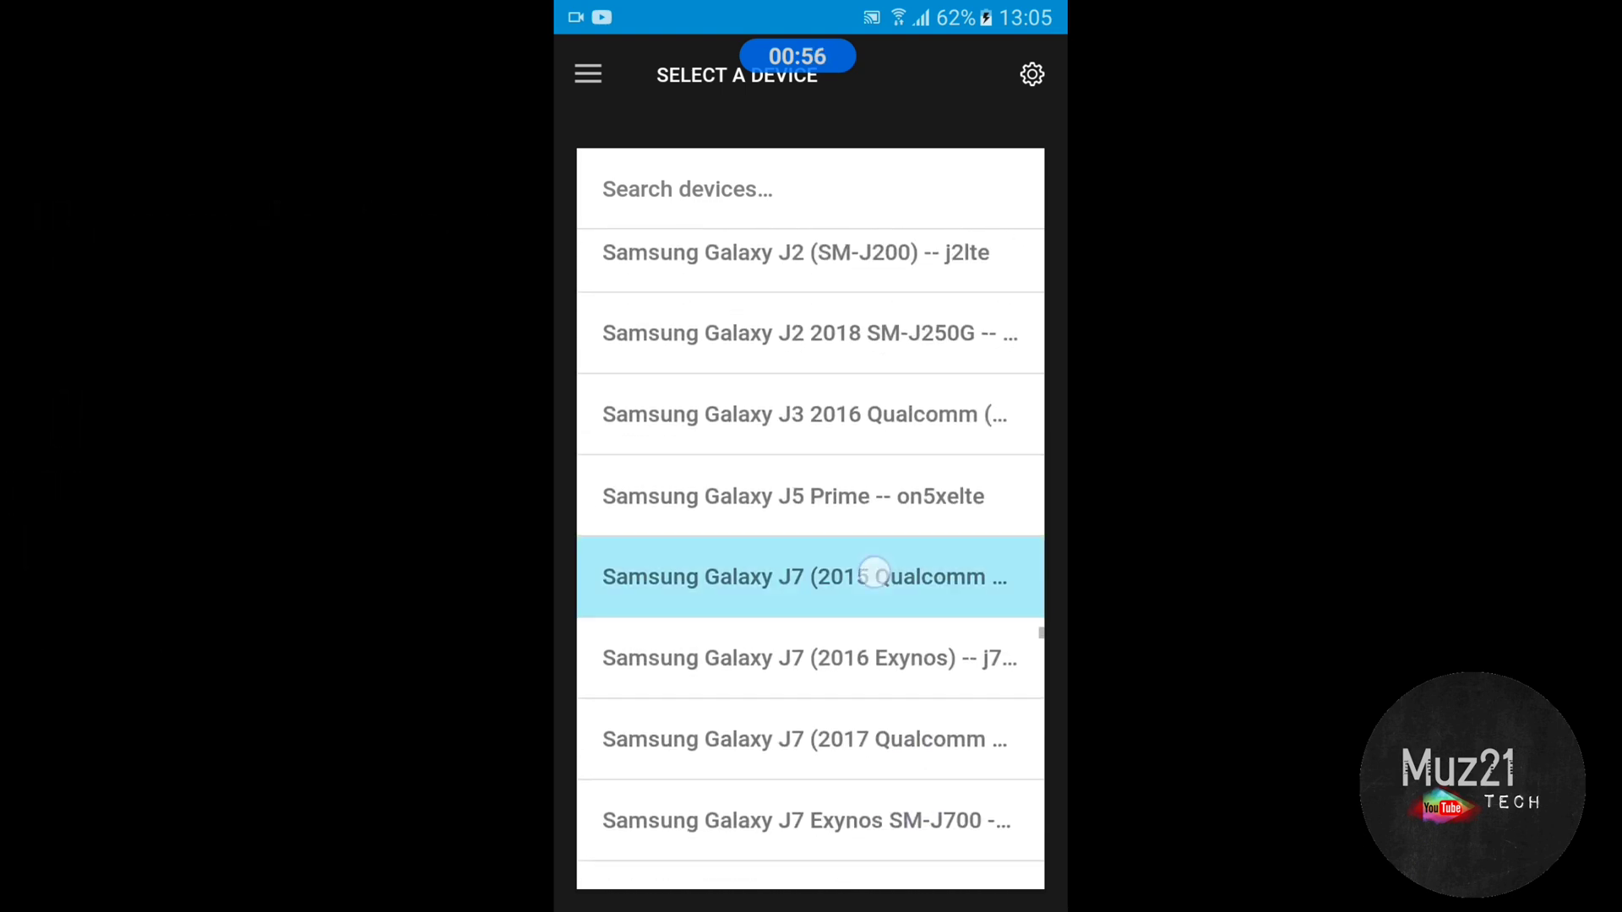
click(810, 576)
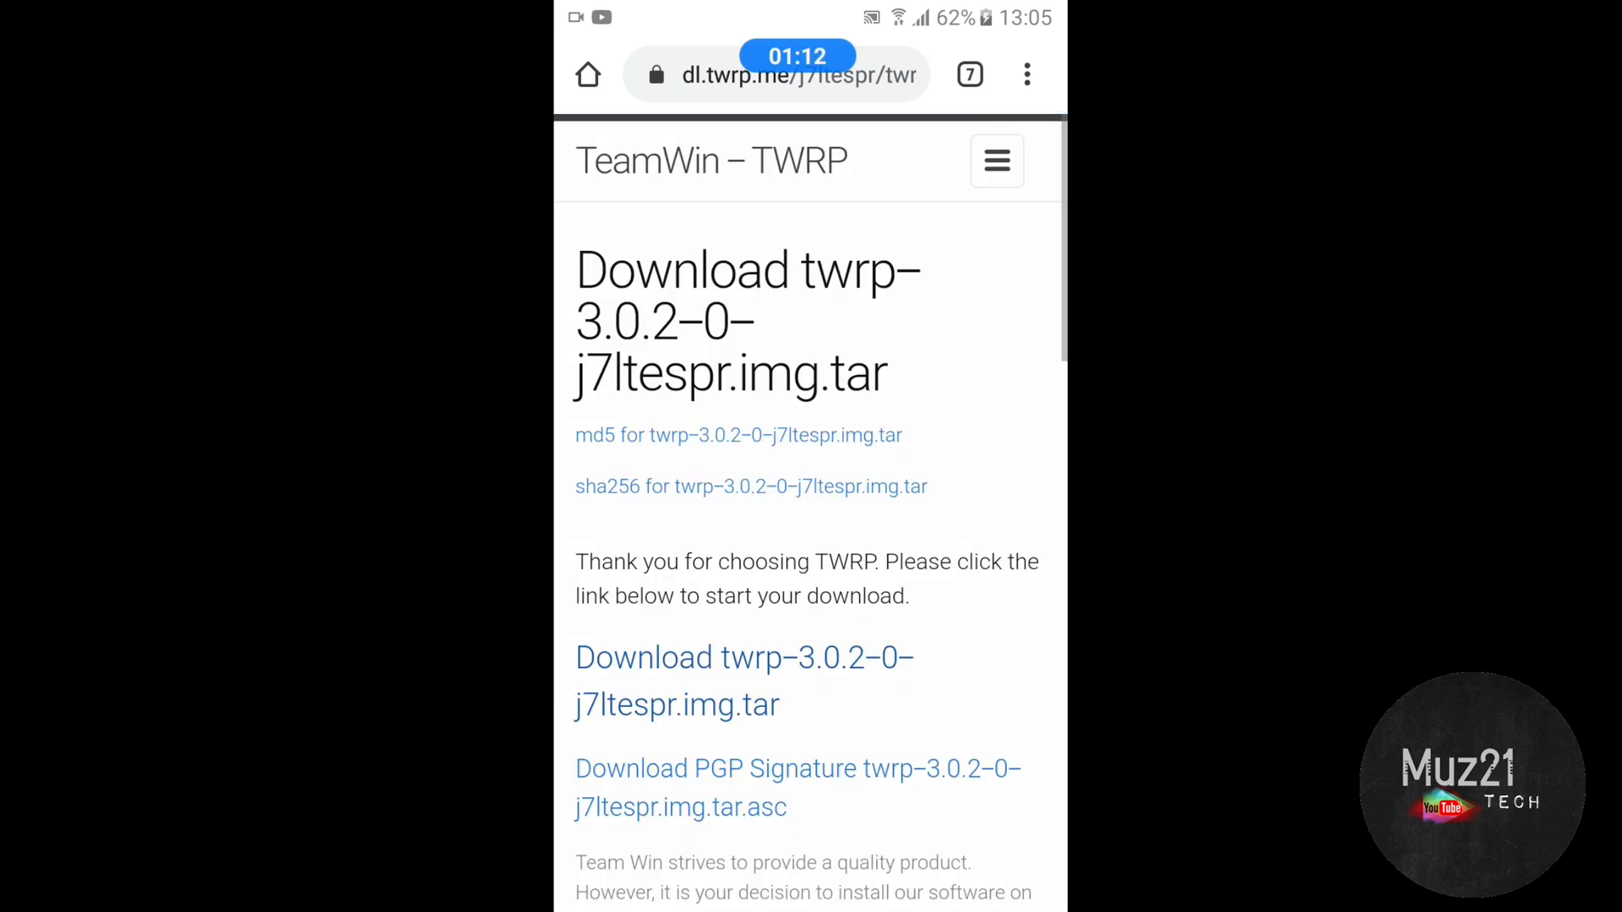
Download twrp-3.0.2-0-j7ltespr.img.tar from the TWRP page and confirm the download.
click(743, 658)
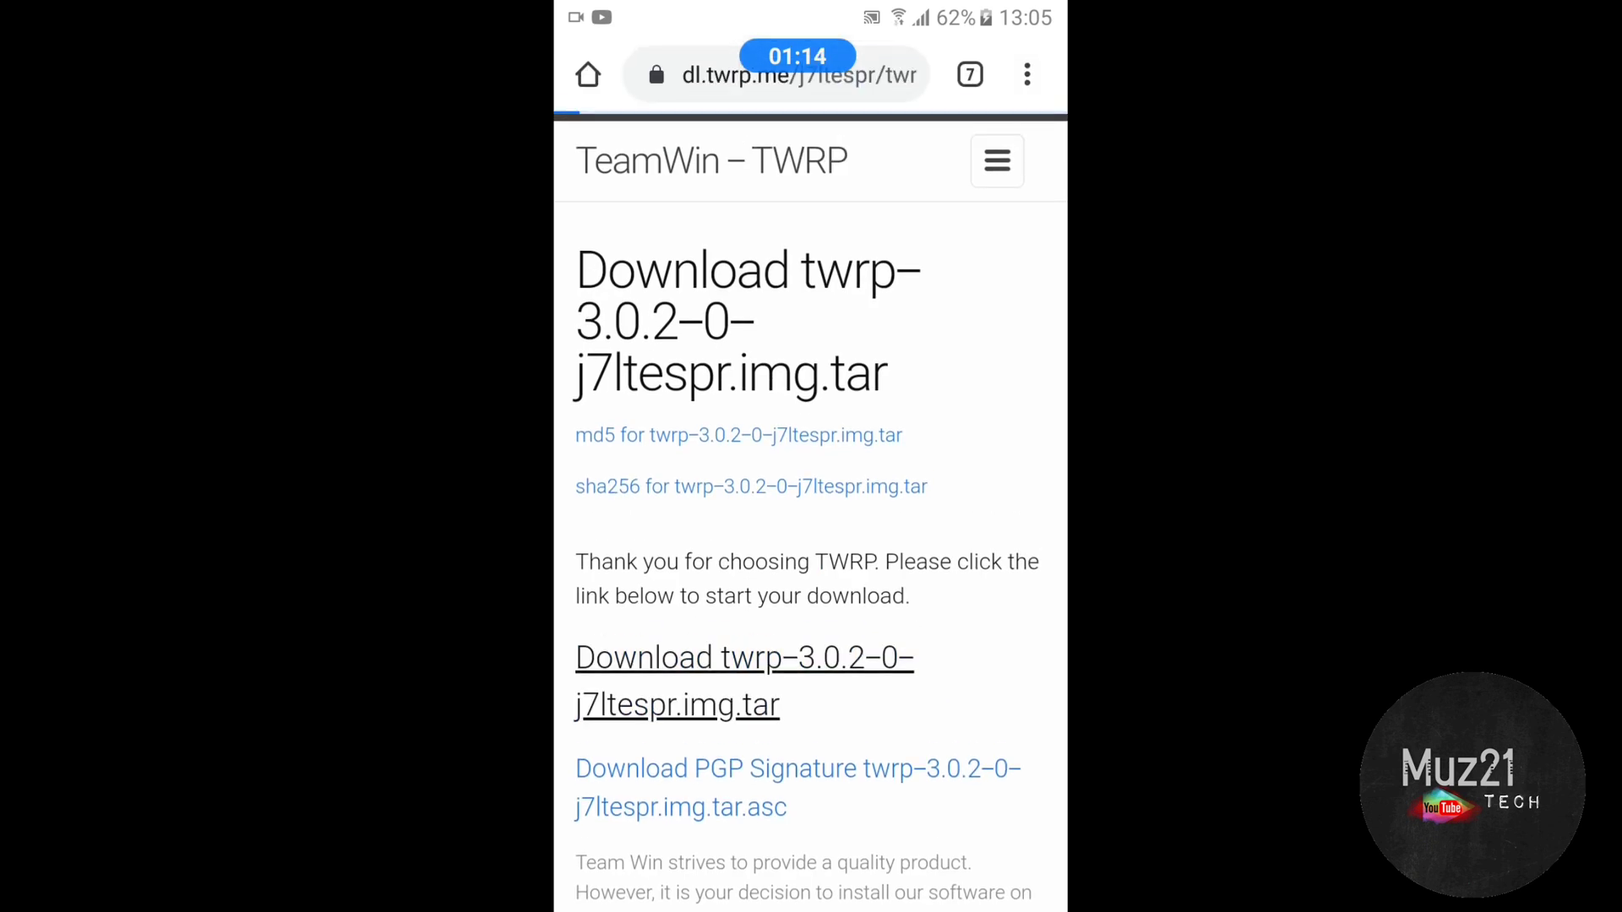
click(744, 681)
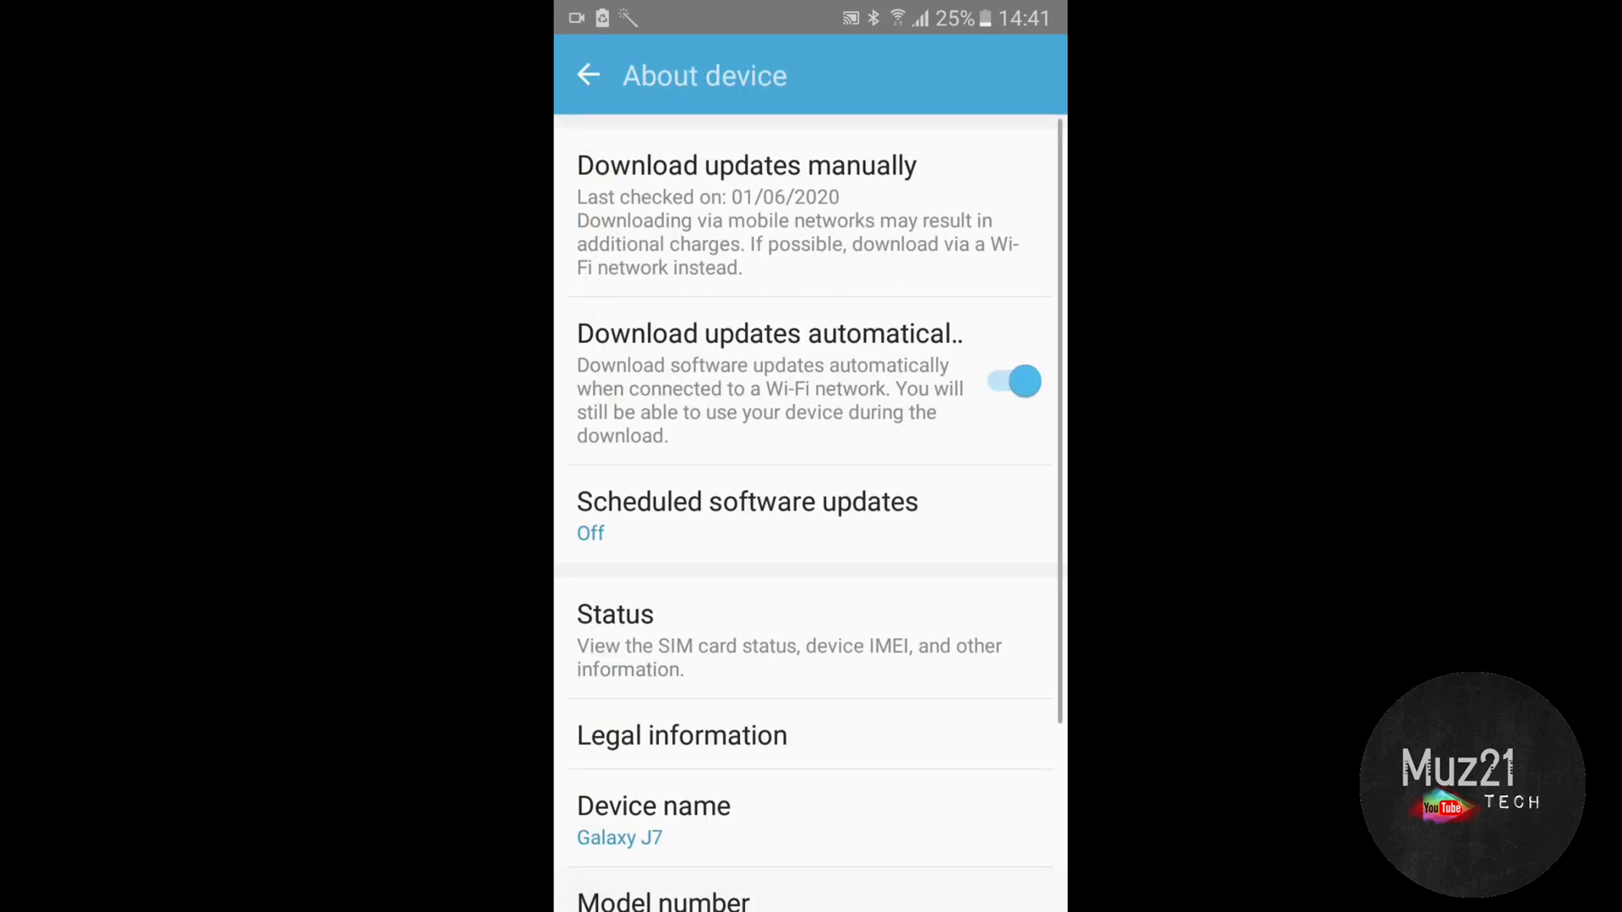
Tap Build number, then in Developer options toggle OEM unlock off and back on.
scroll(down, 3)
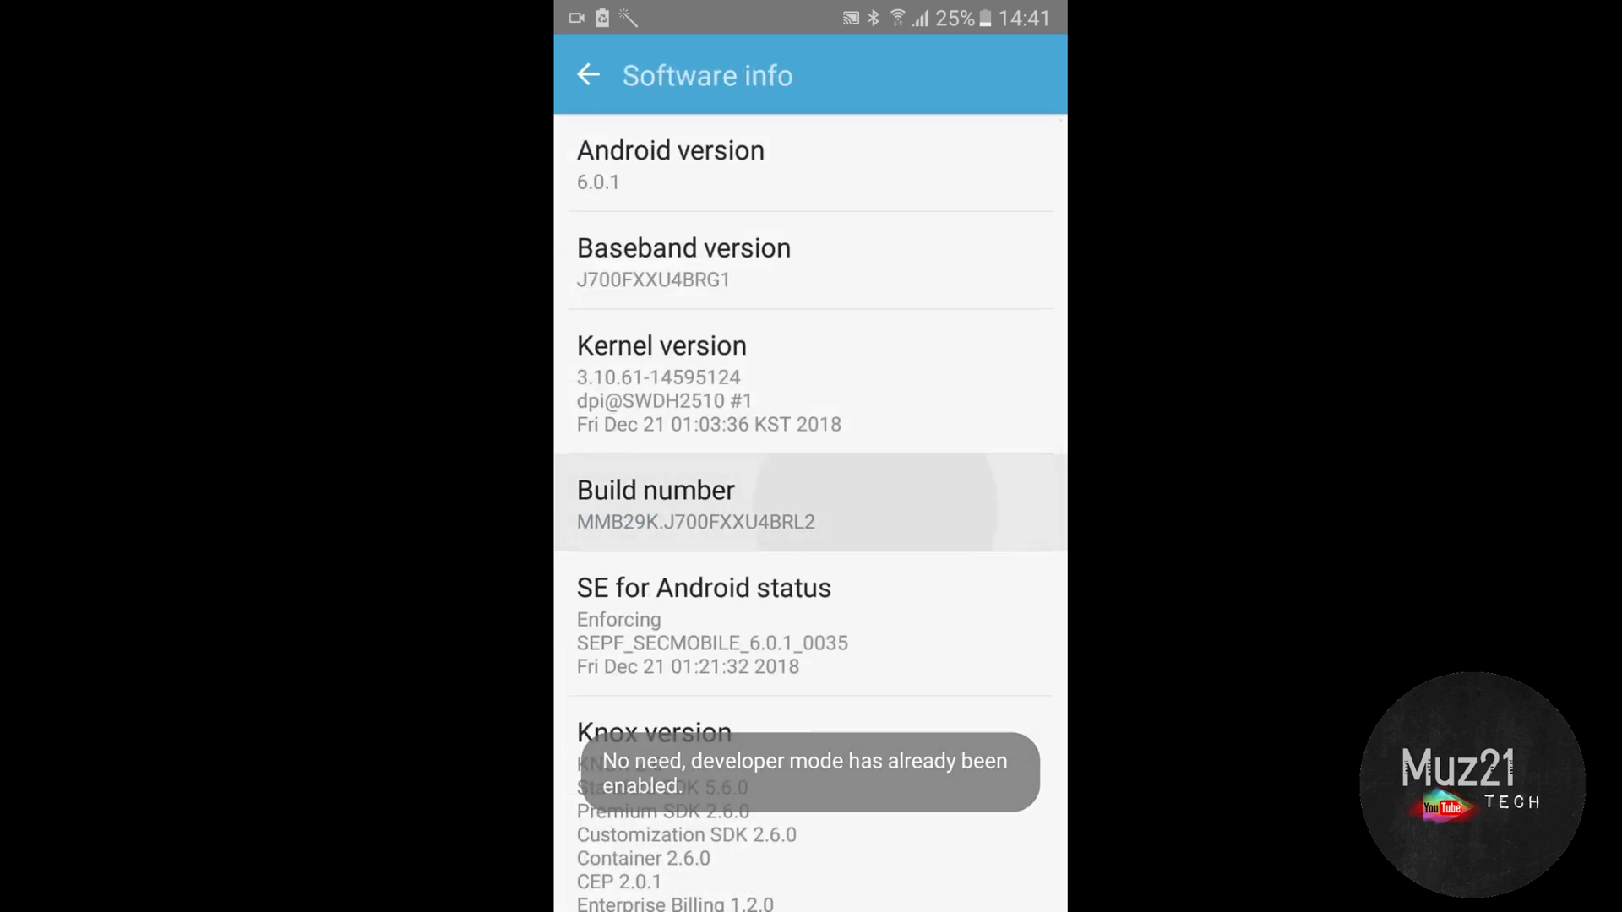
click(588, 75)
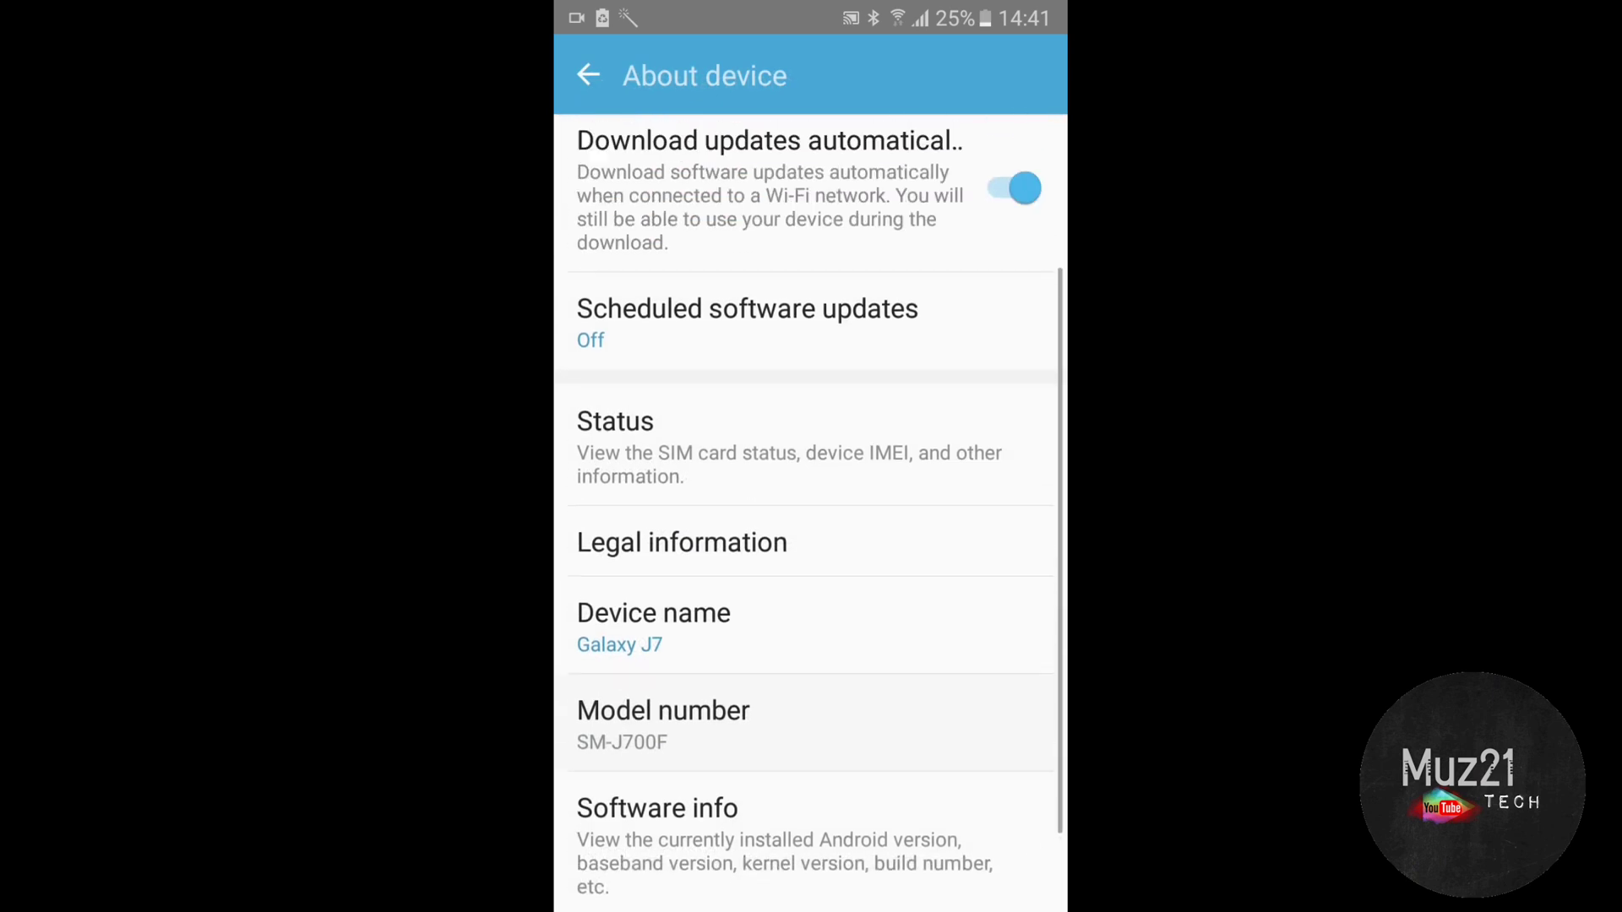
scroll(down, 3)
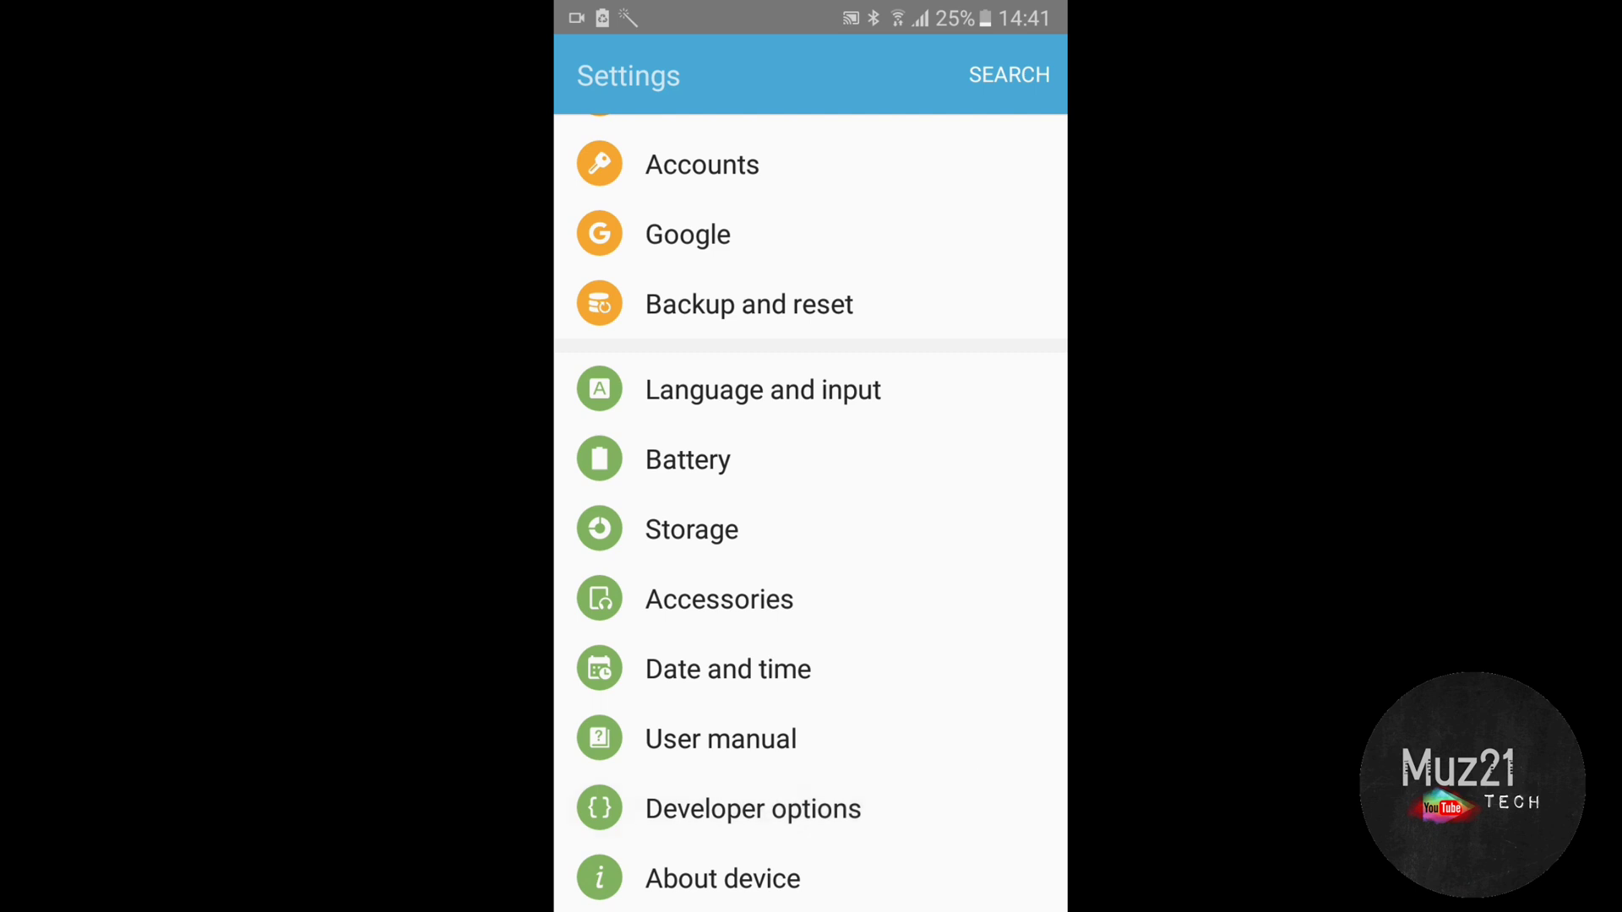
click(752, 808)
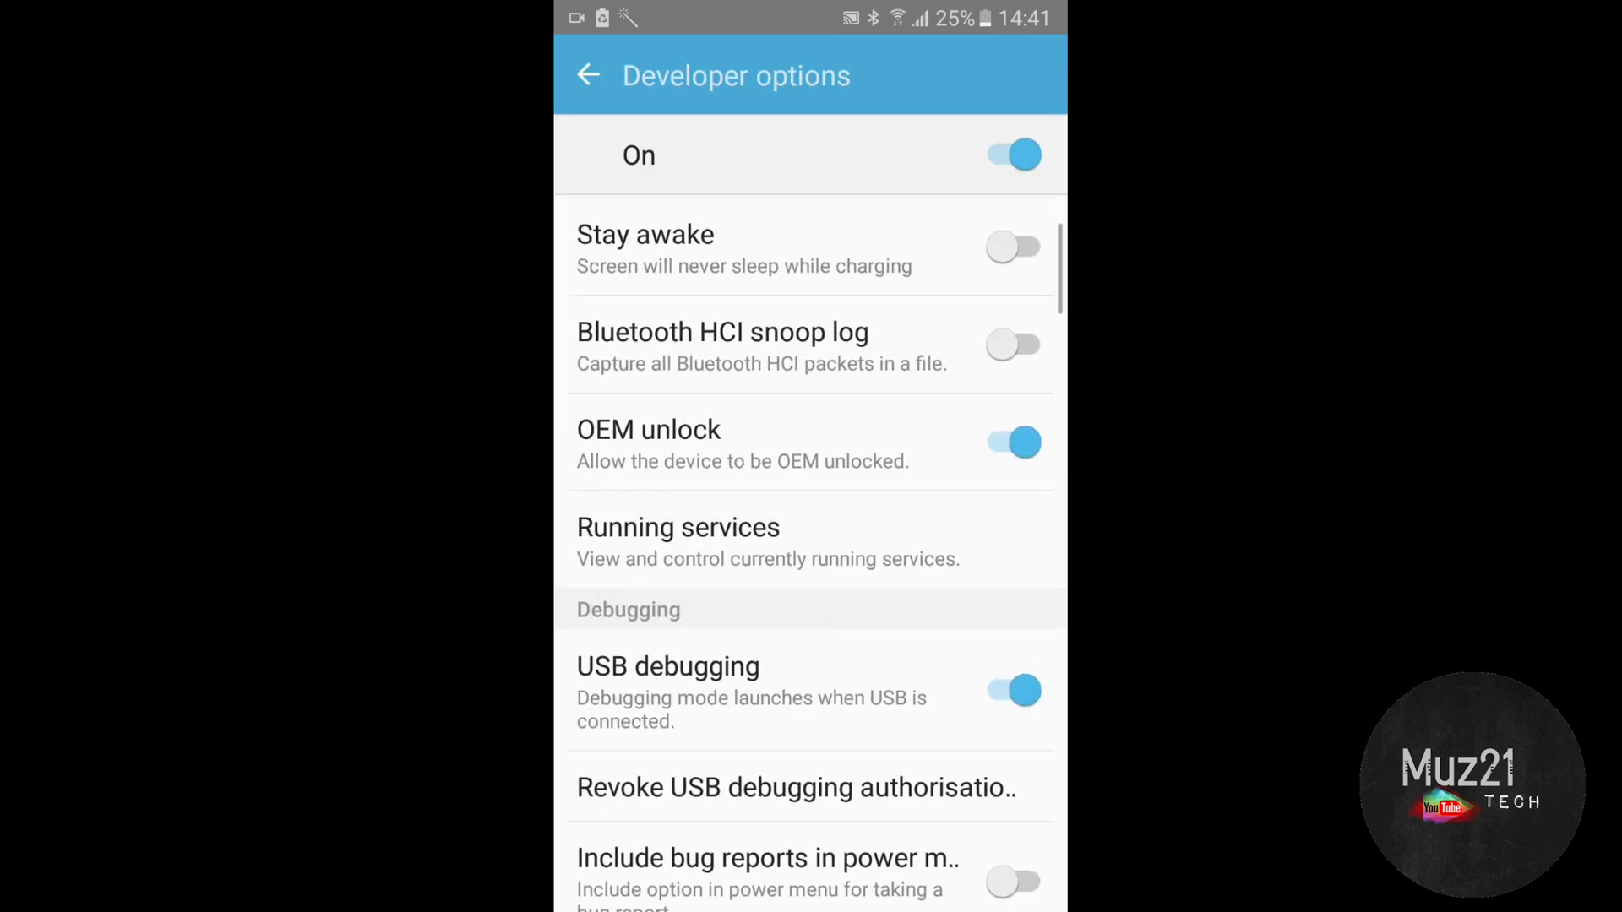
click(1013, 442)
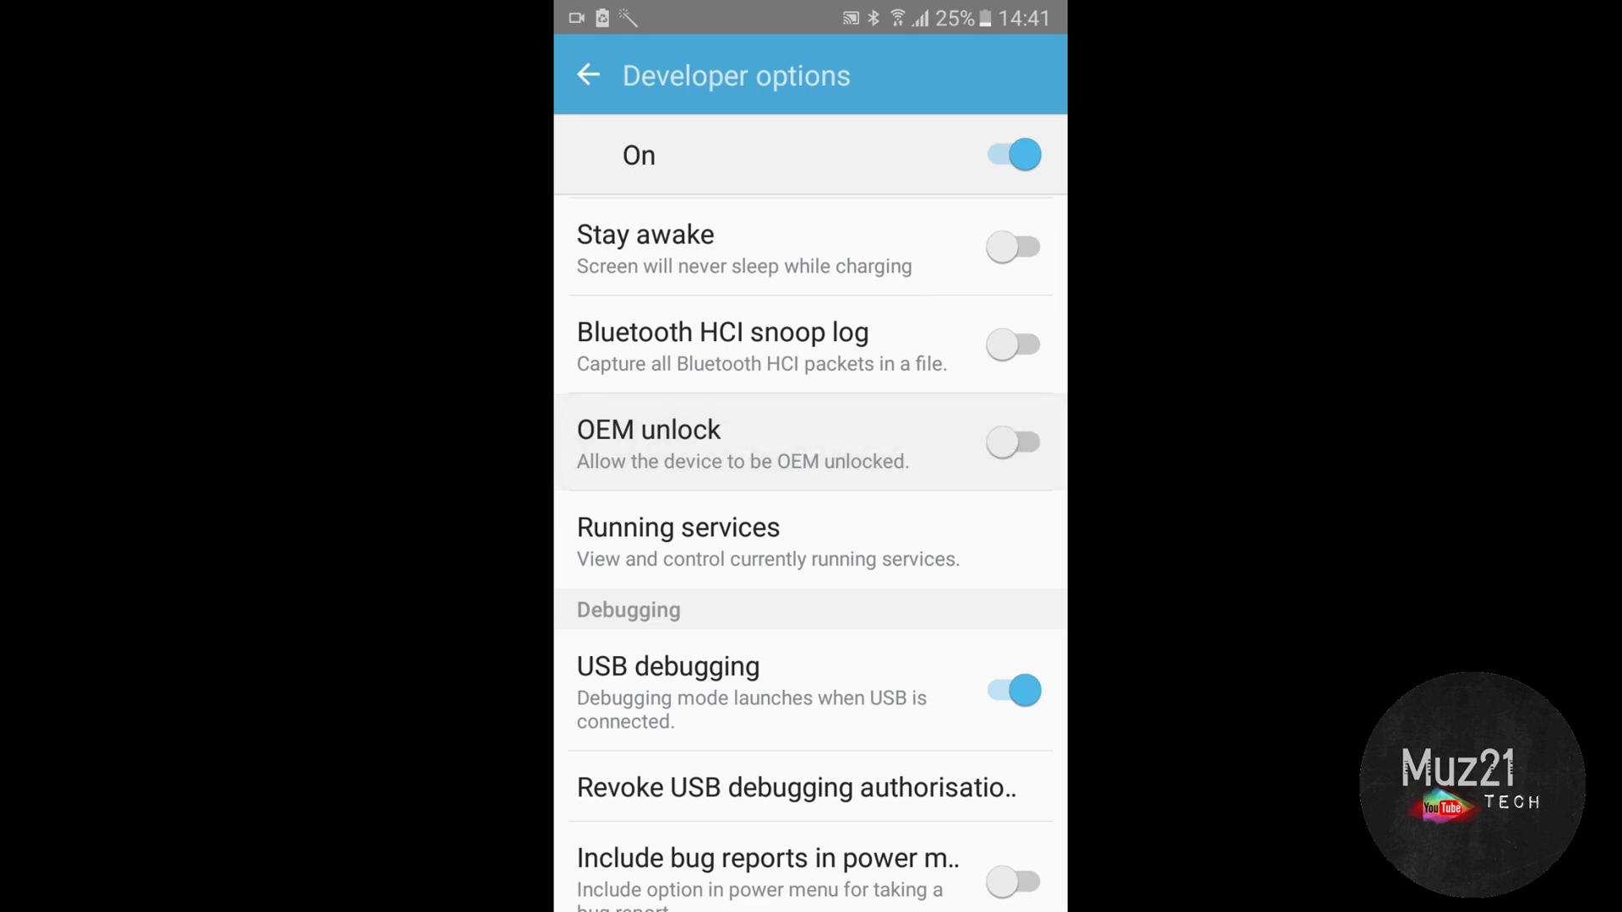
click(1013, 442)
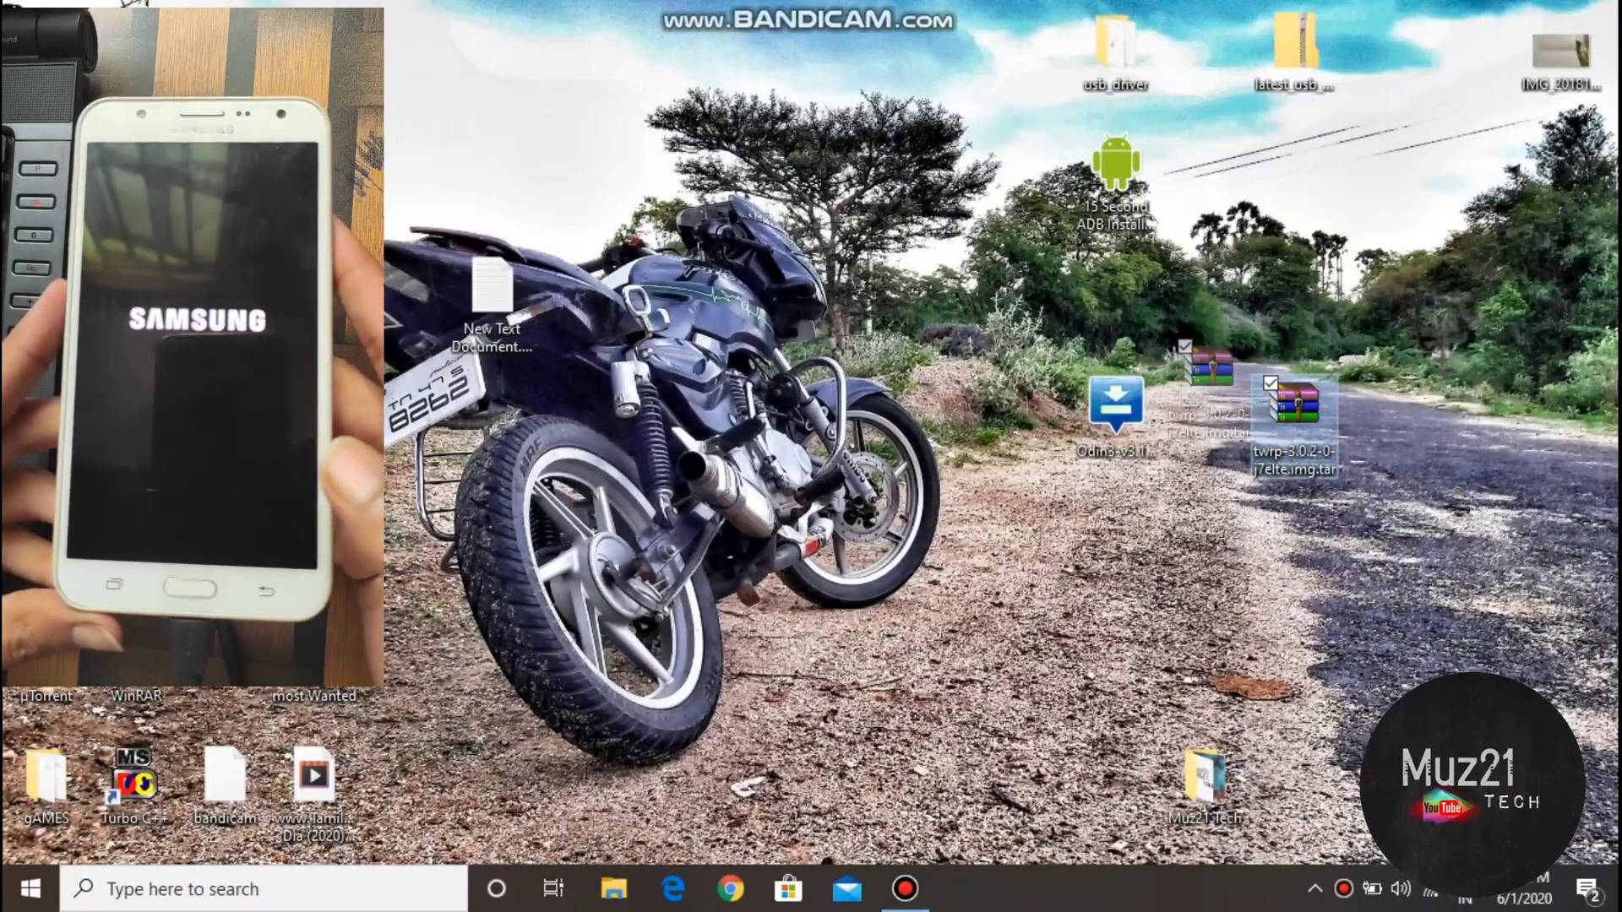
mouse_move(1206, 398)
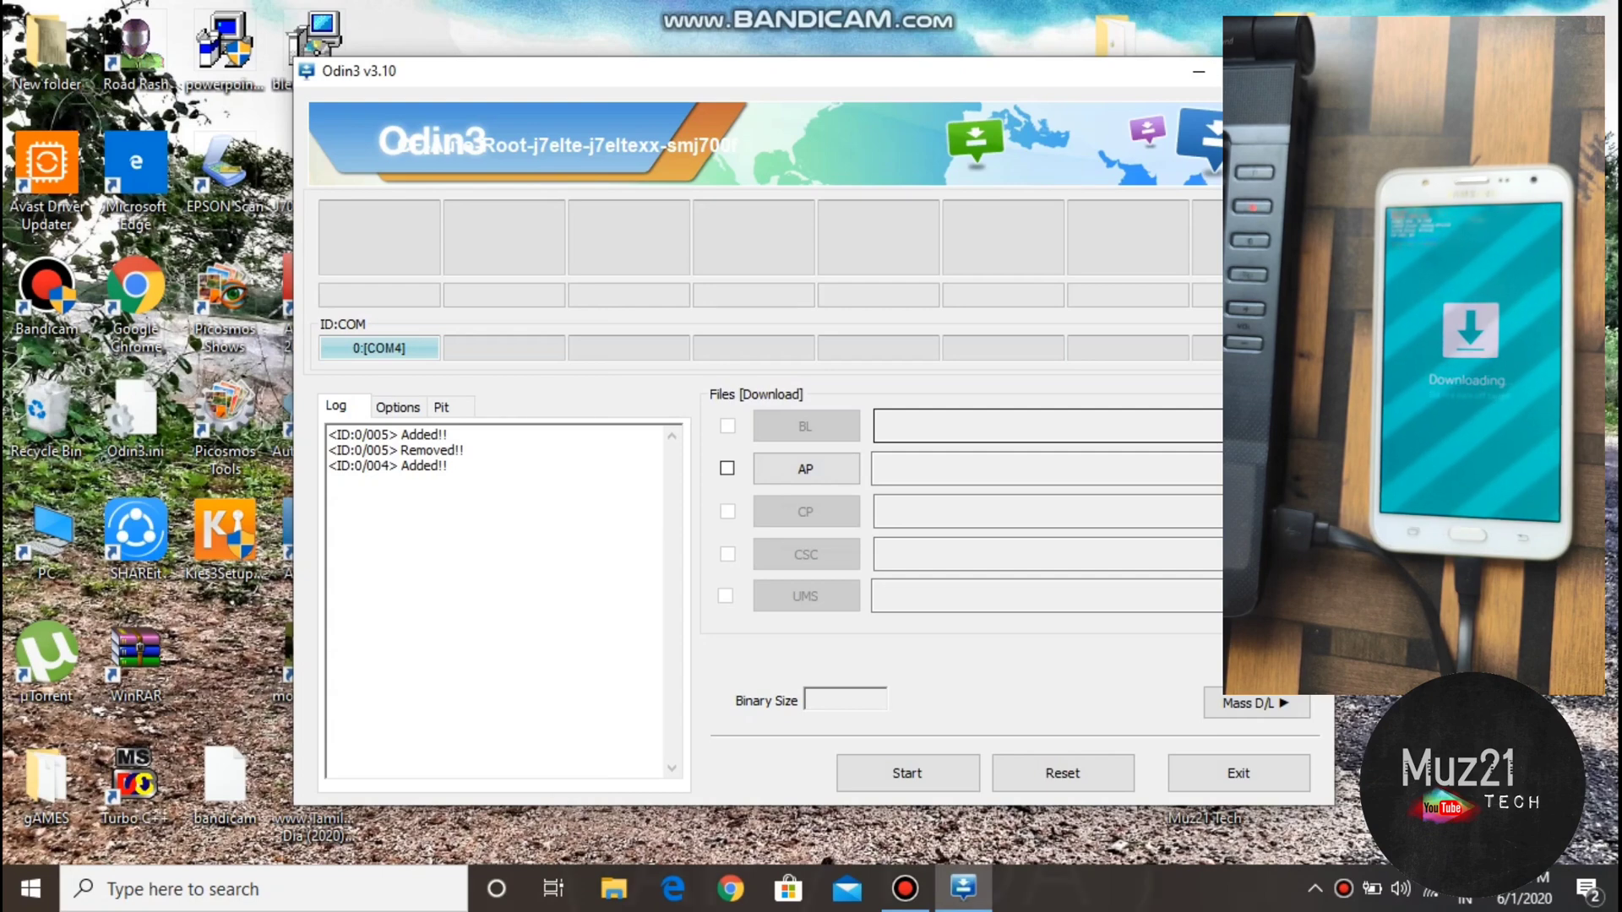
Load twrp-3.0.2-0-j7elte.img.tar into Odin3's AP slot and start the flash.
click(805, 469)
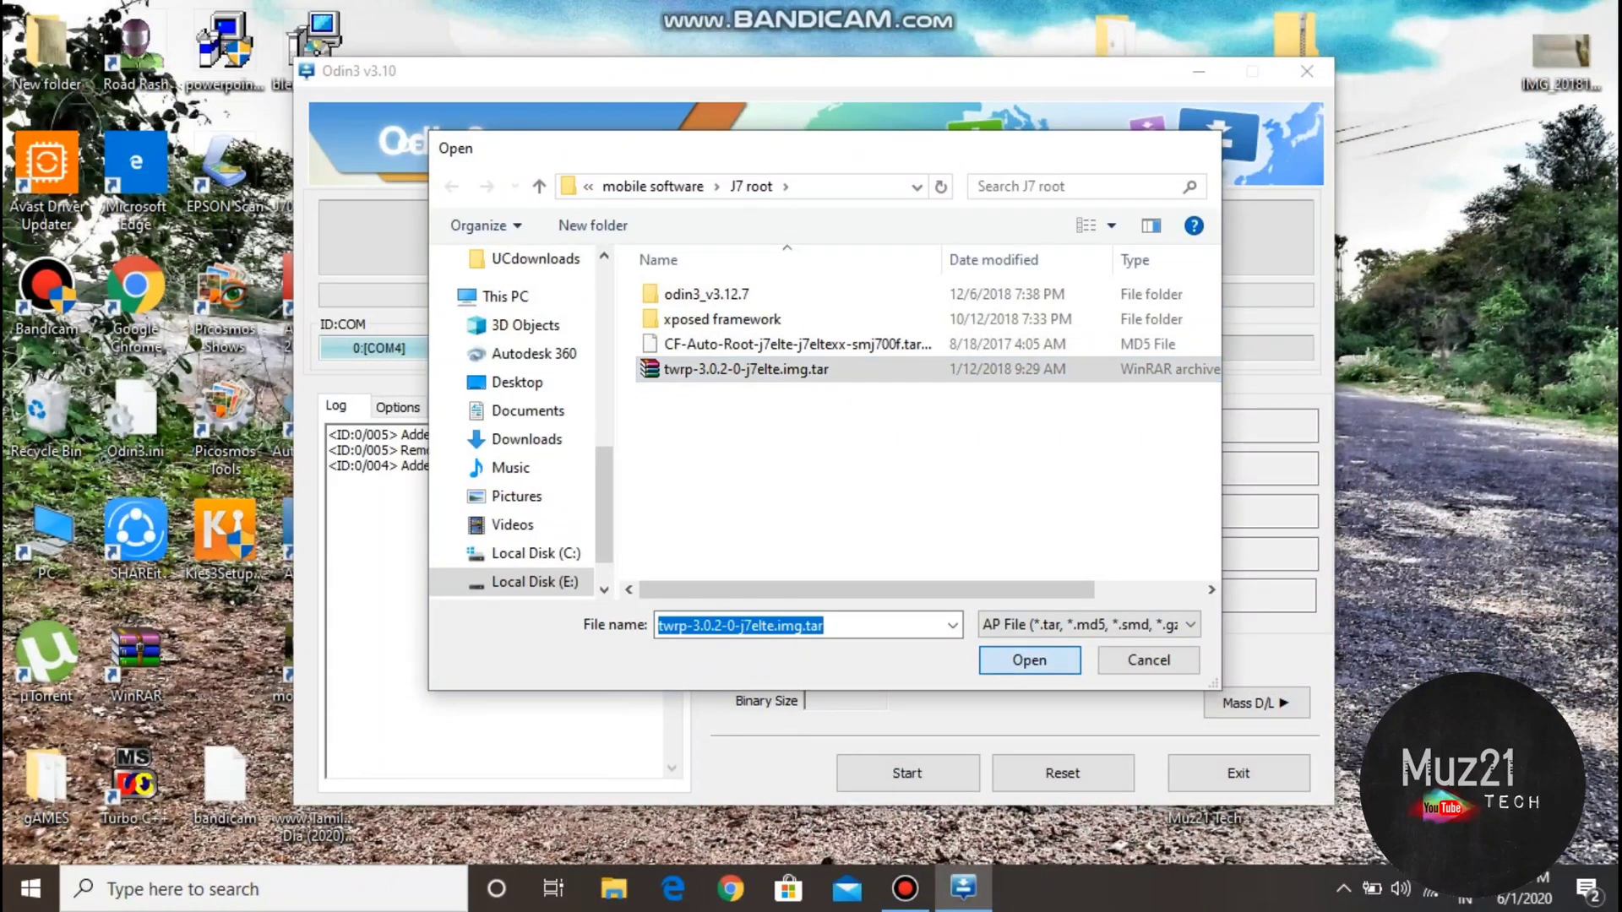
click(1029, 660)
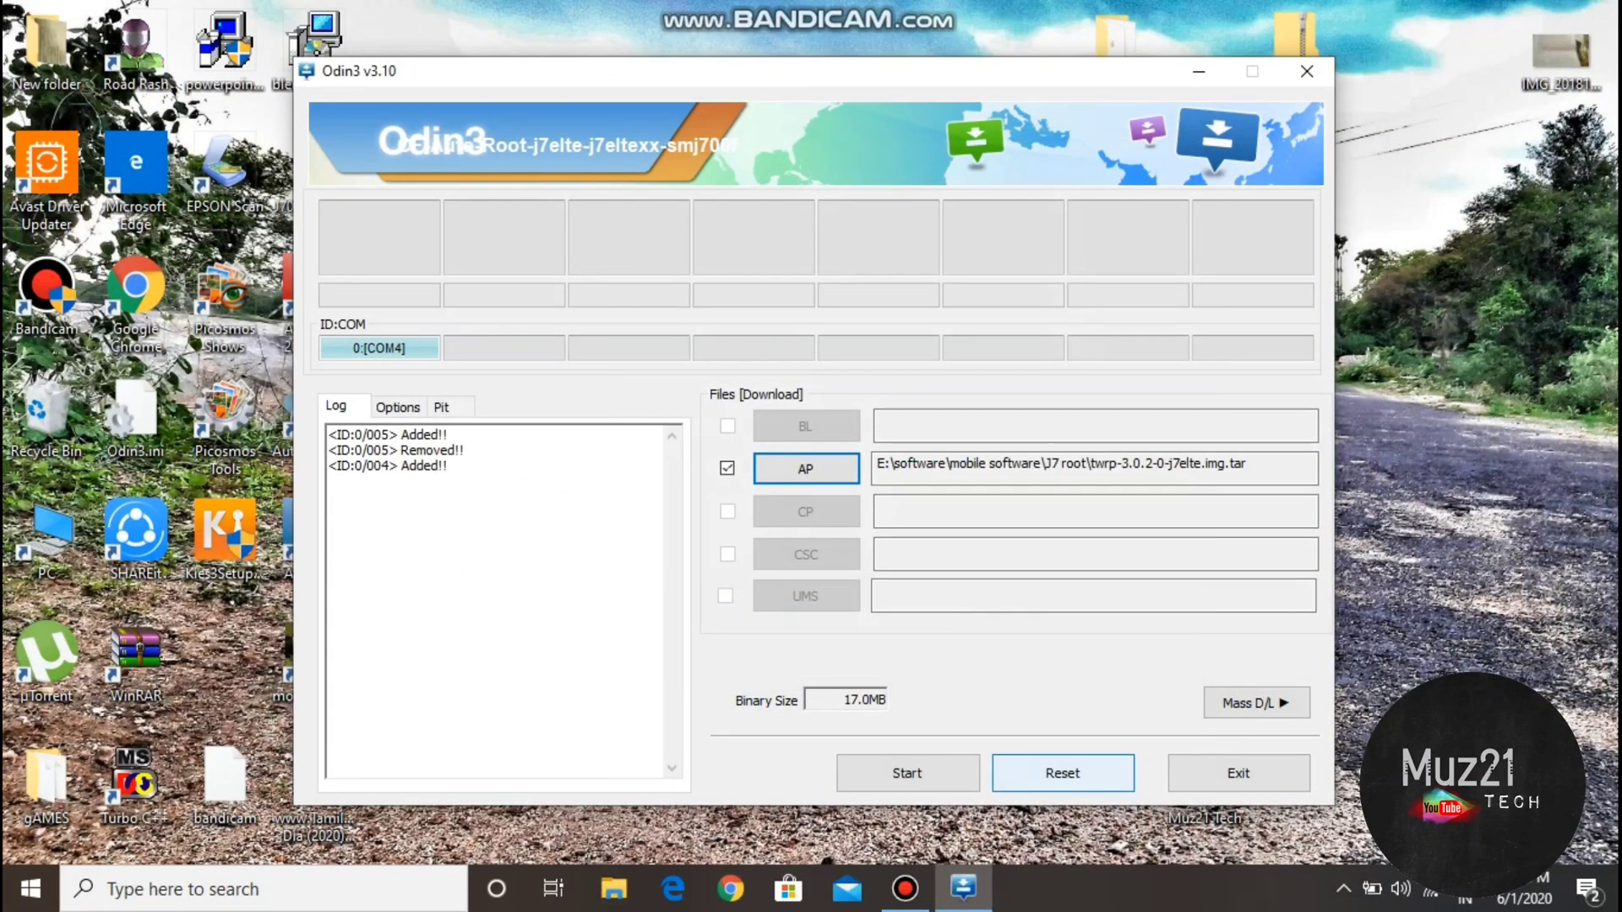
click(907, 773)
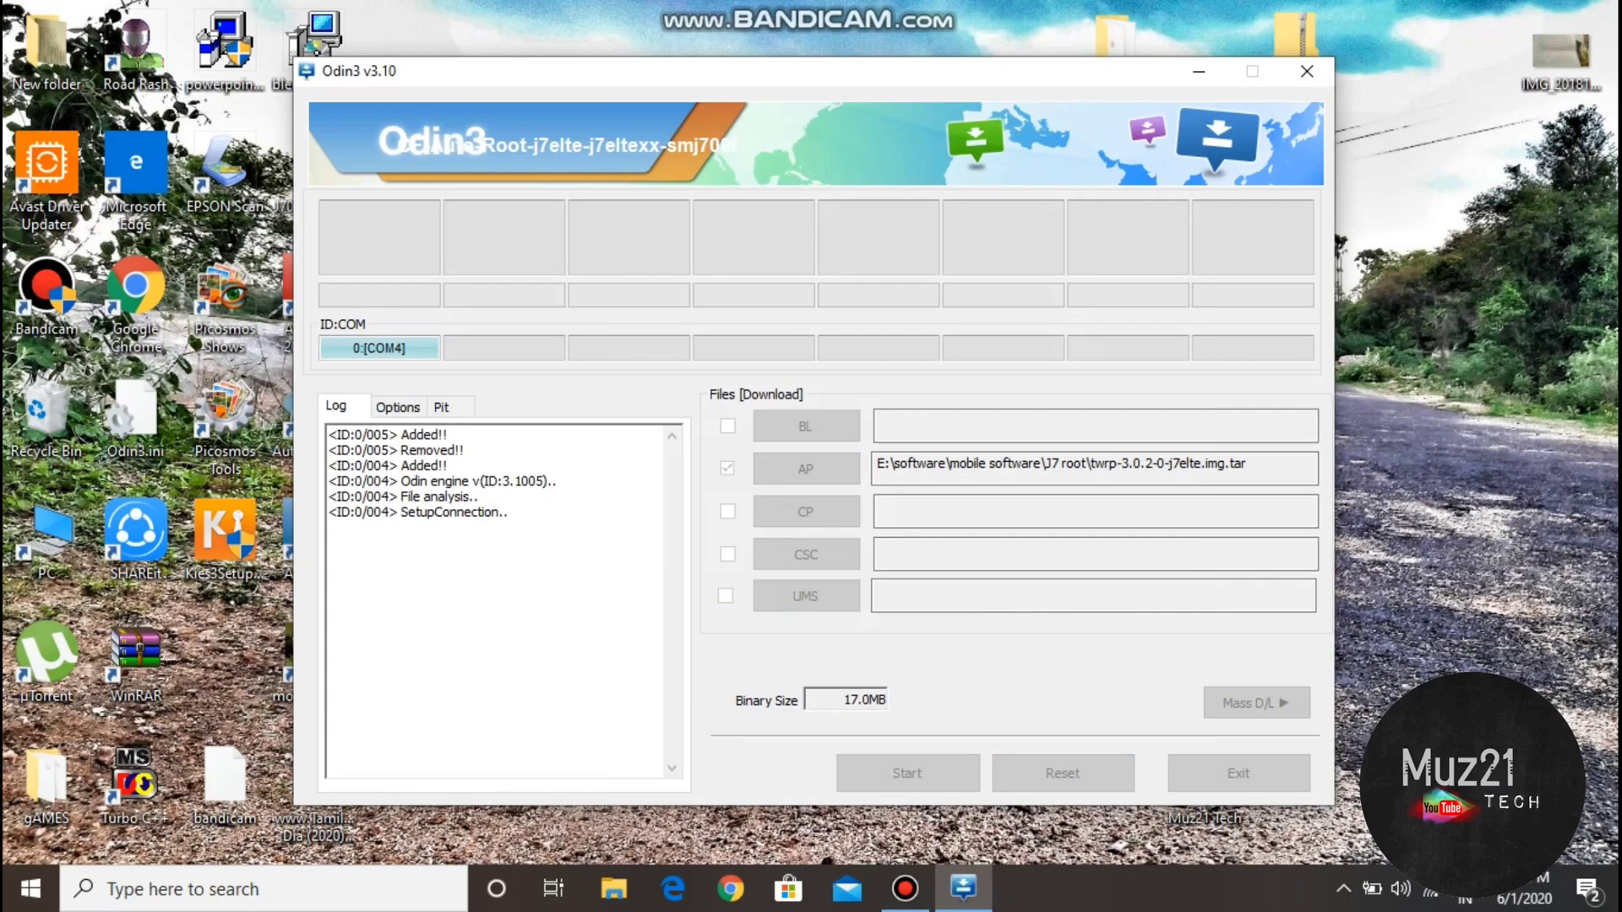
click(906, 773)
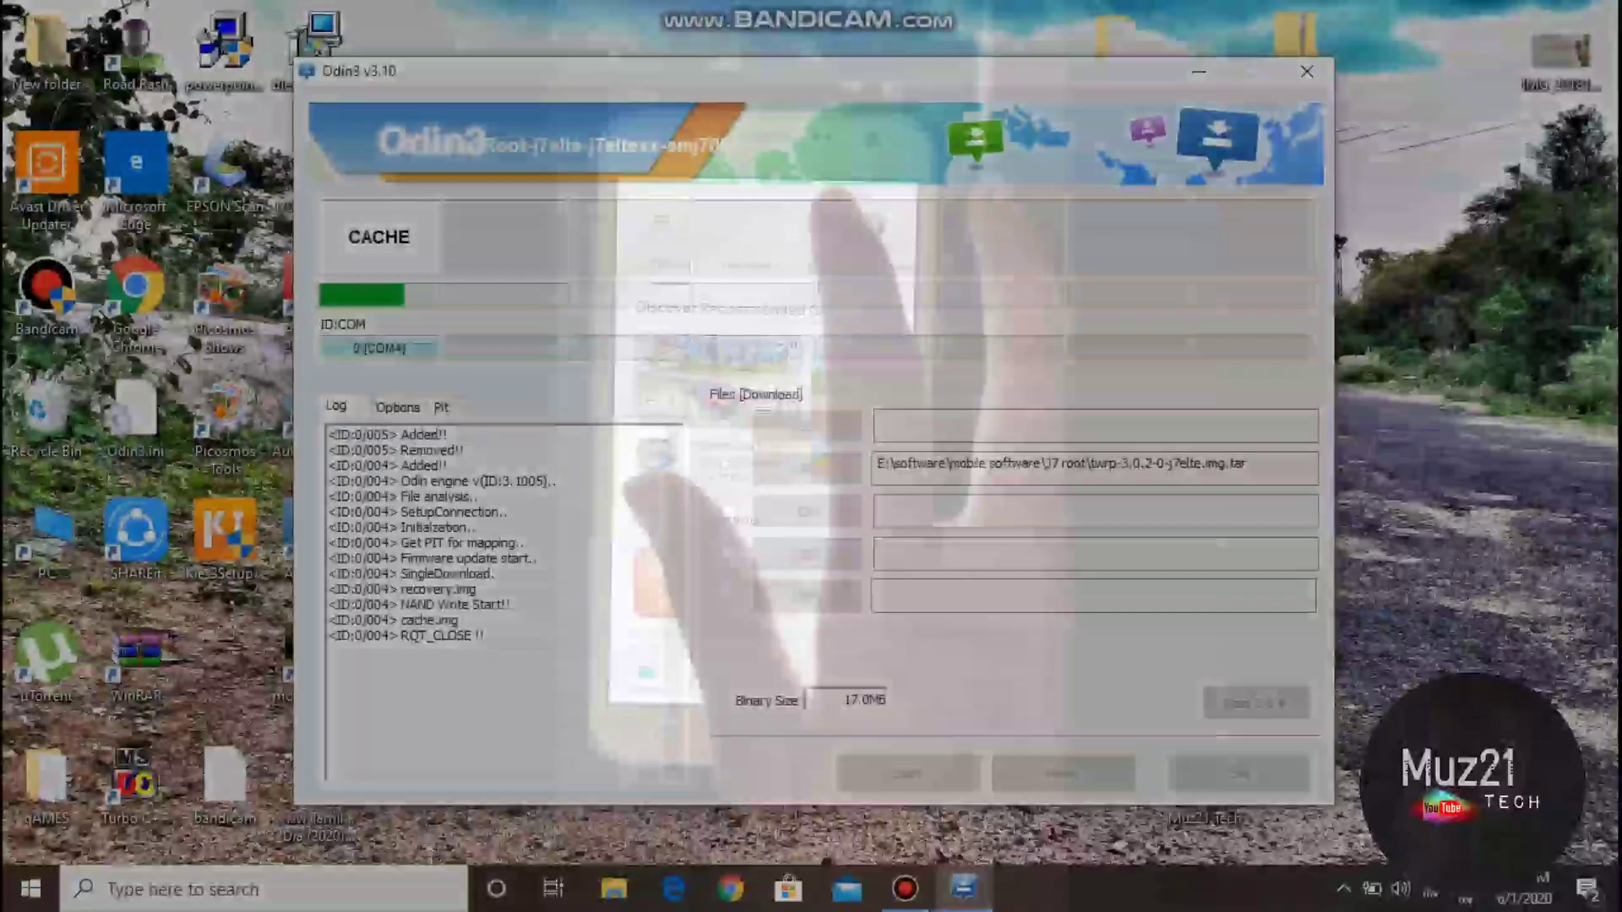